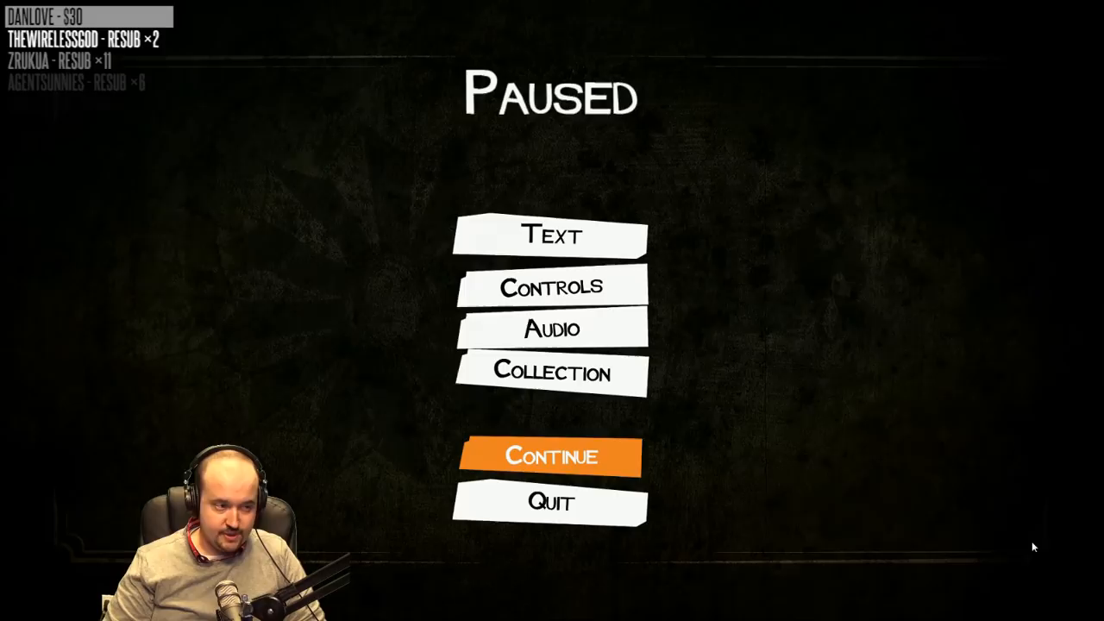
{"action": "left_click", "coordinate": [549, 456]}
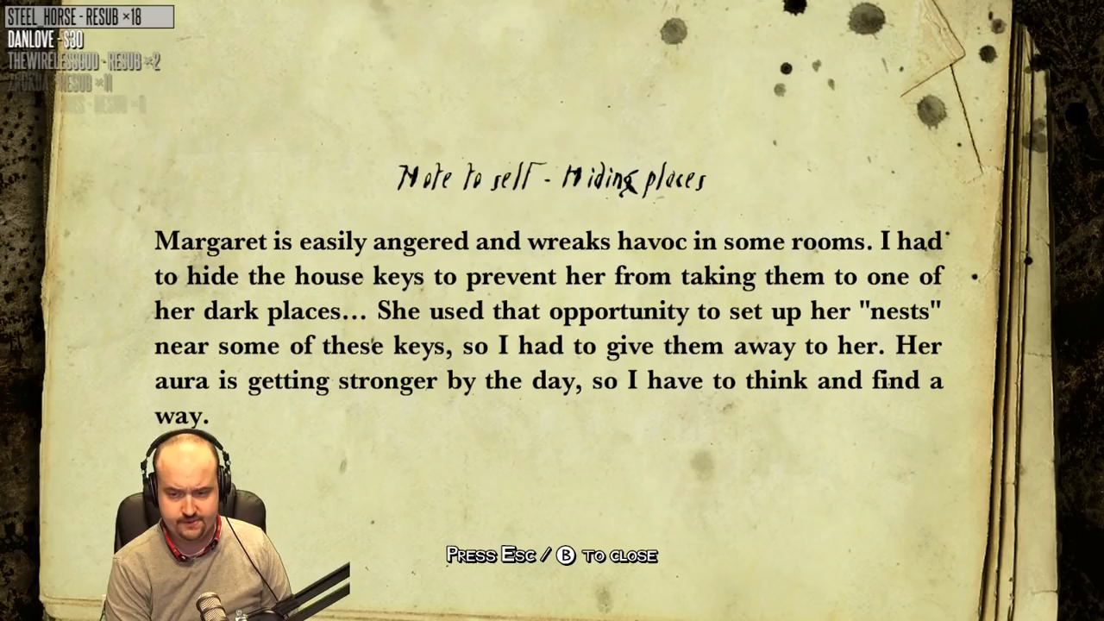
{"action": "key", "text": "Escape"}
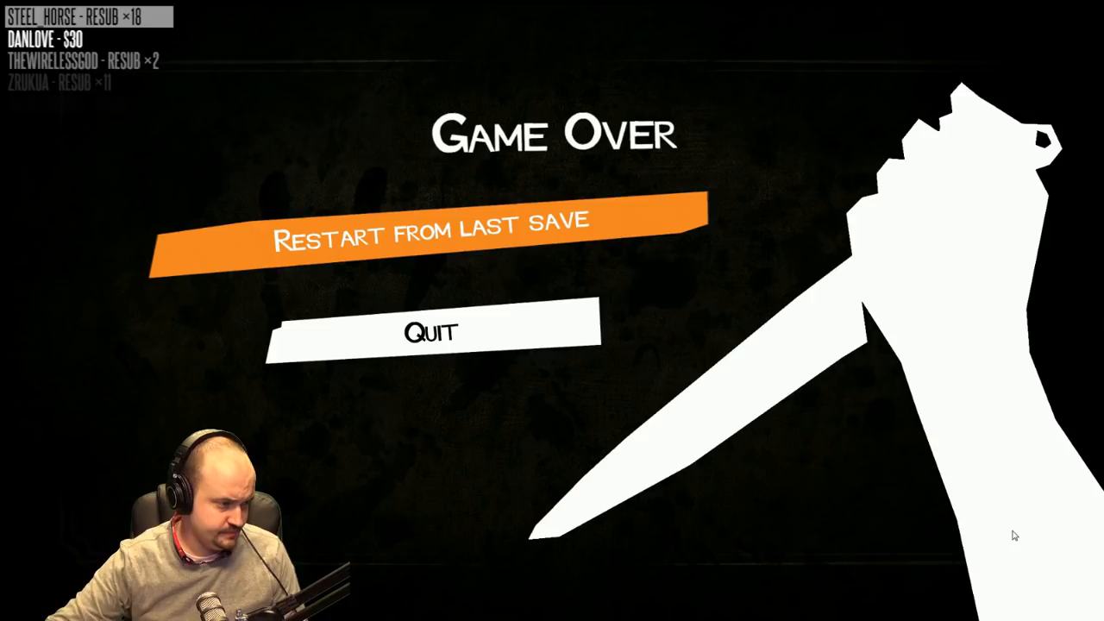
{"action": "left_click", "coordinate": [430, 238]}
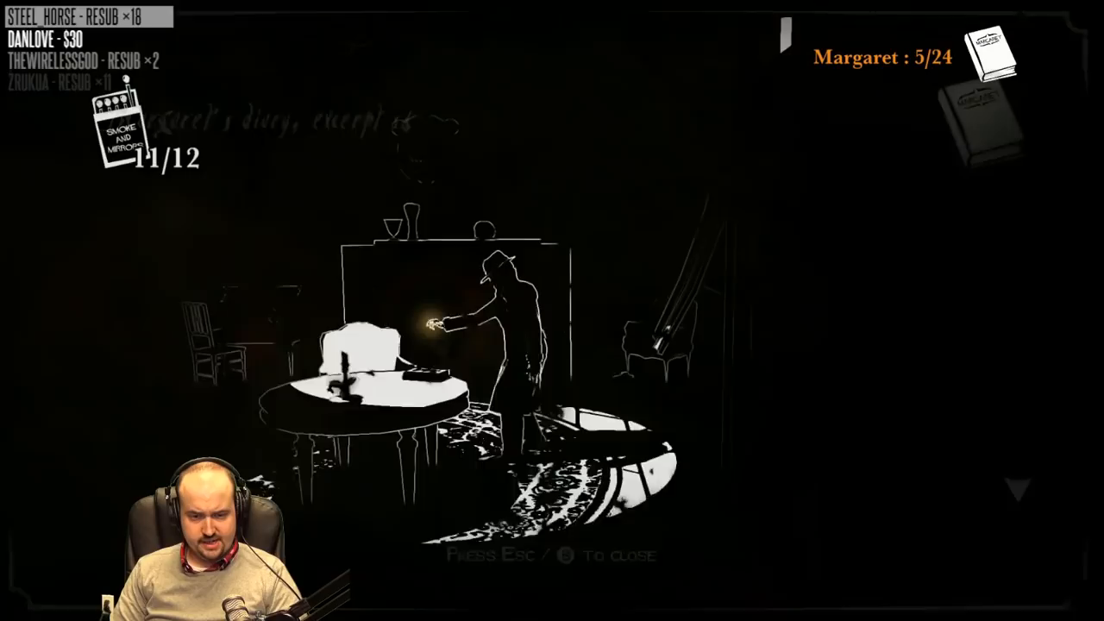
{"action": "key", "text": "Escape"}
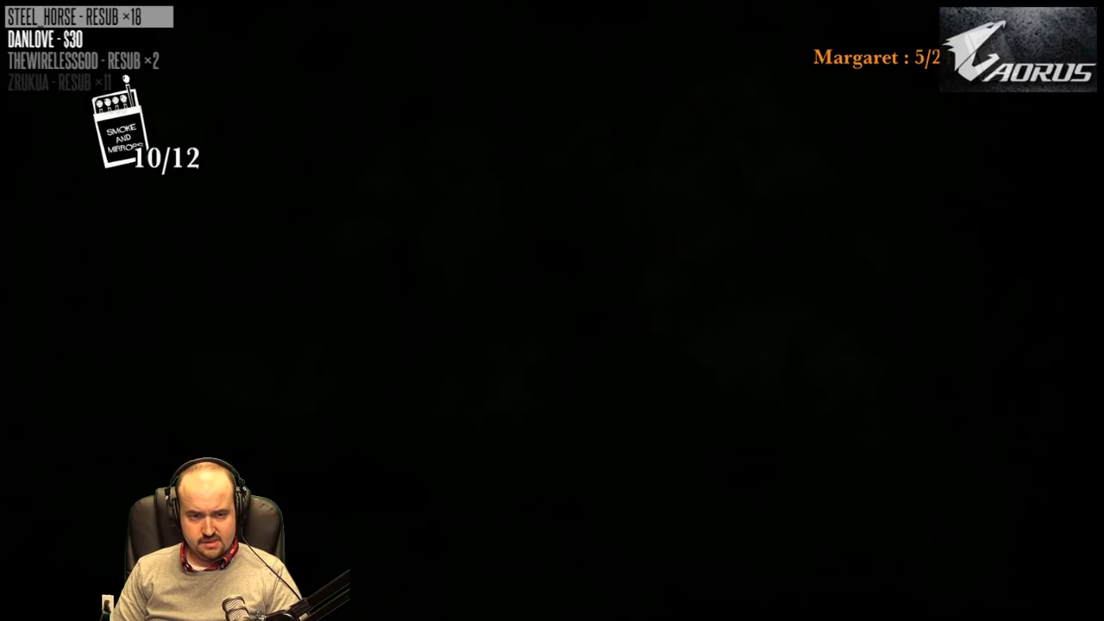